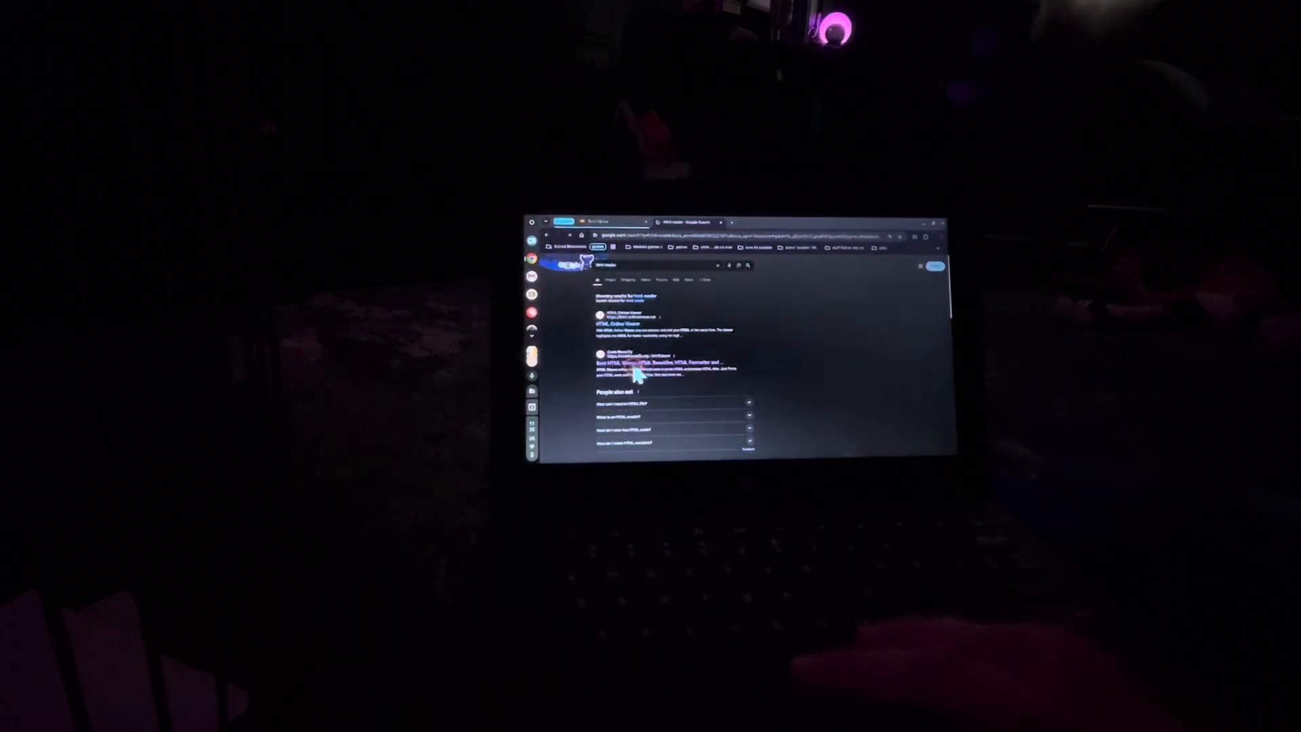
Search for the Spacebar Clicker code and load it into the HTML viewer page
scroll("down", 3)
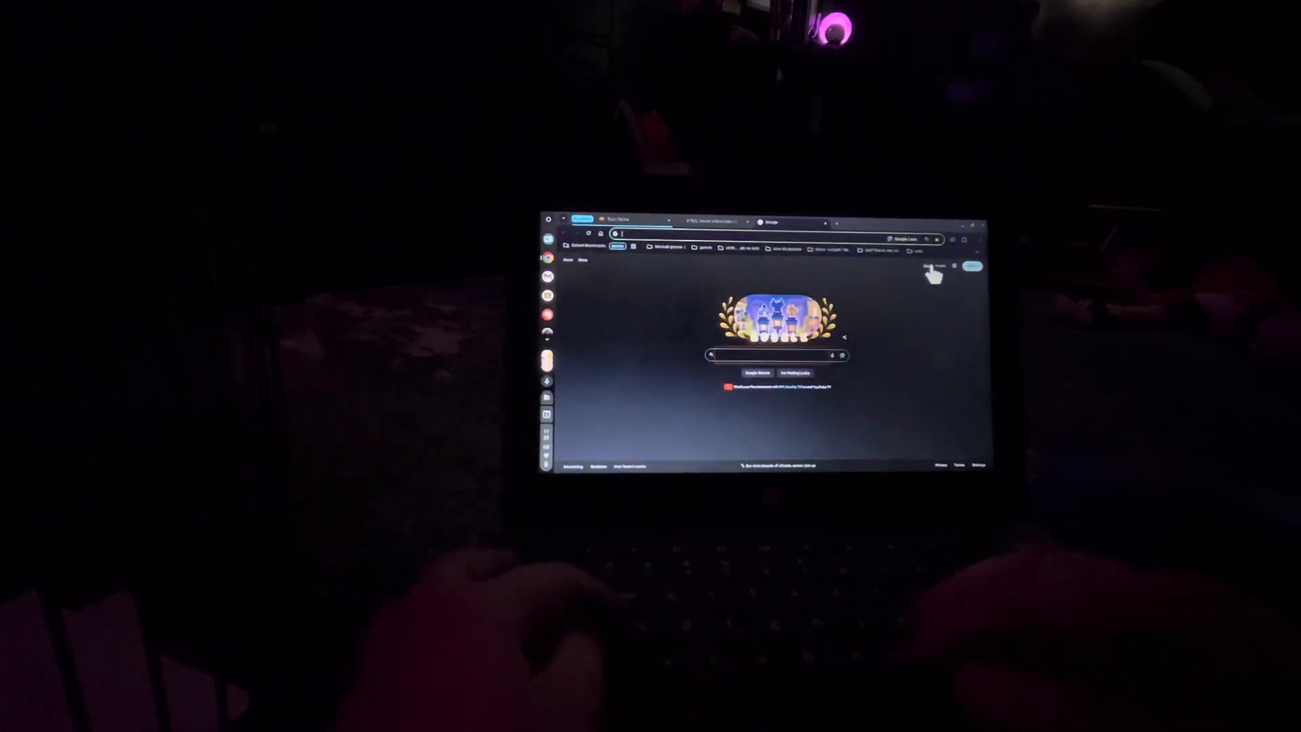
type("space ba")
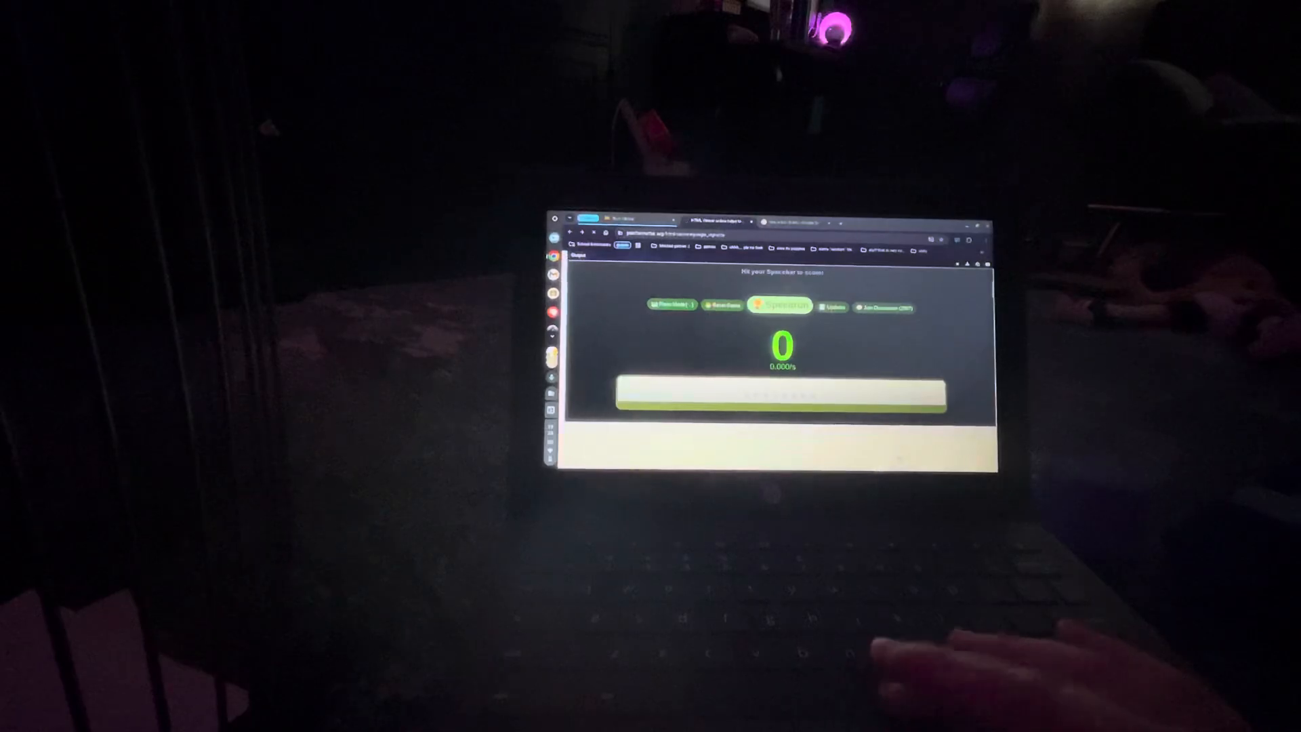
Tap the spacebar repeatedly to push the Spacebar Clicker score up to 95
key("space")
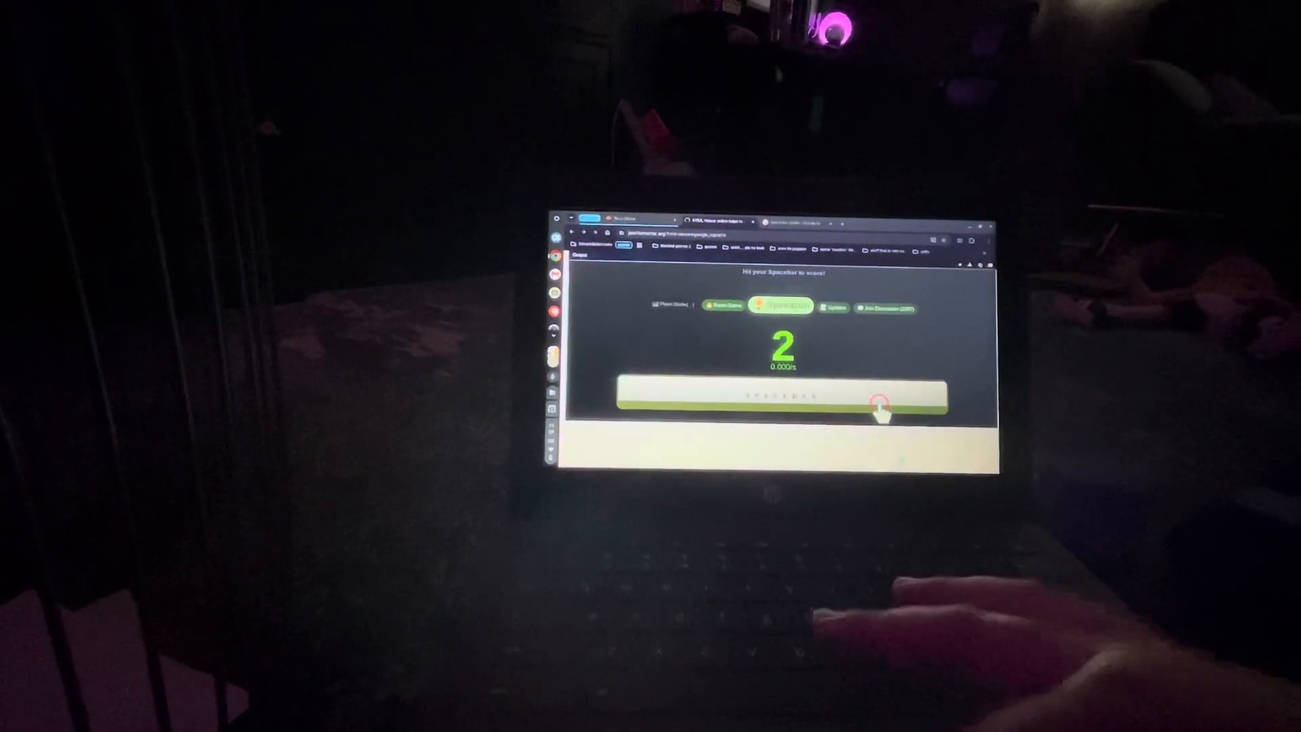
key("space")
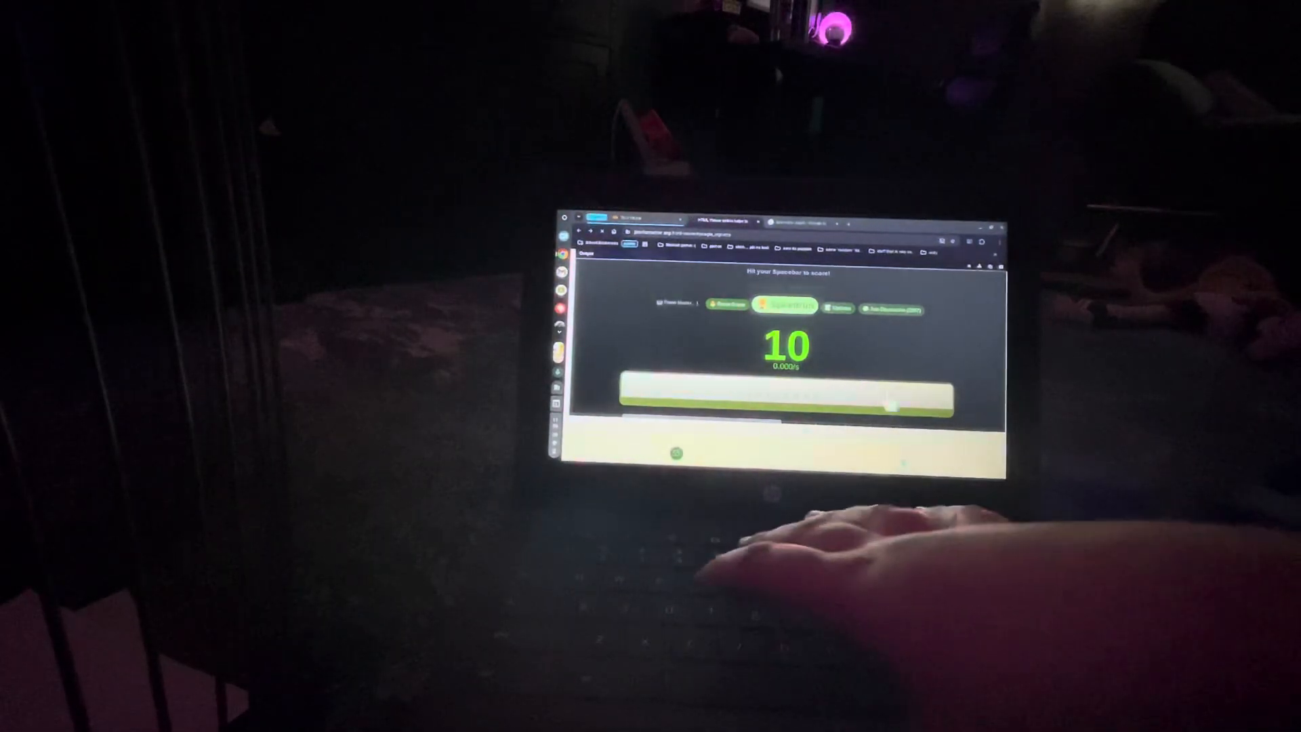
key("space")
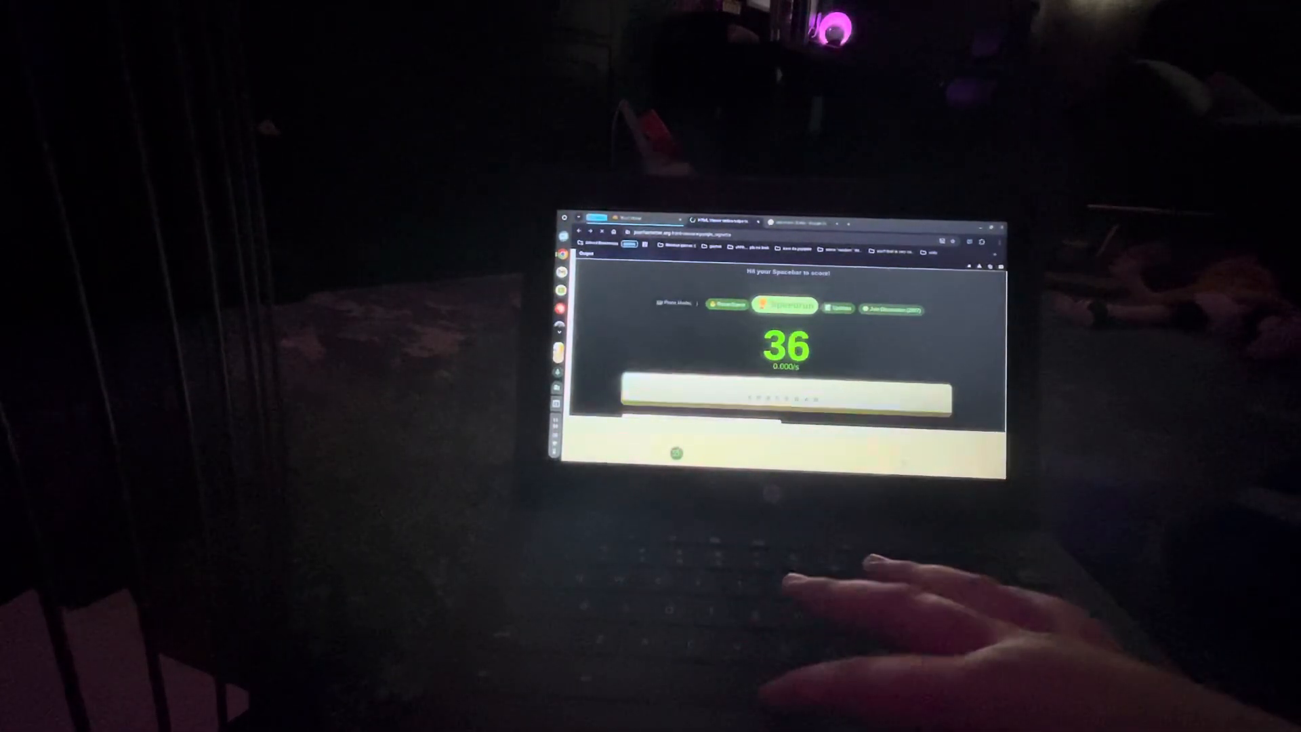
key("space")
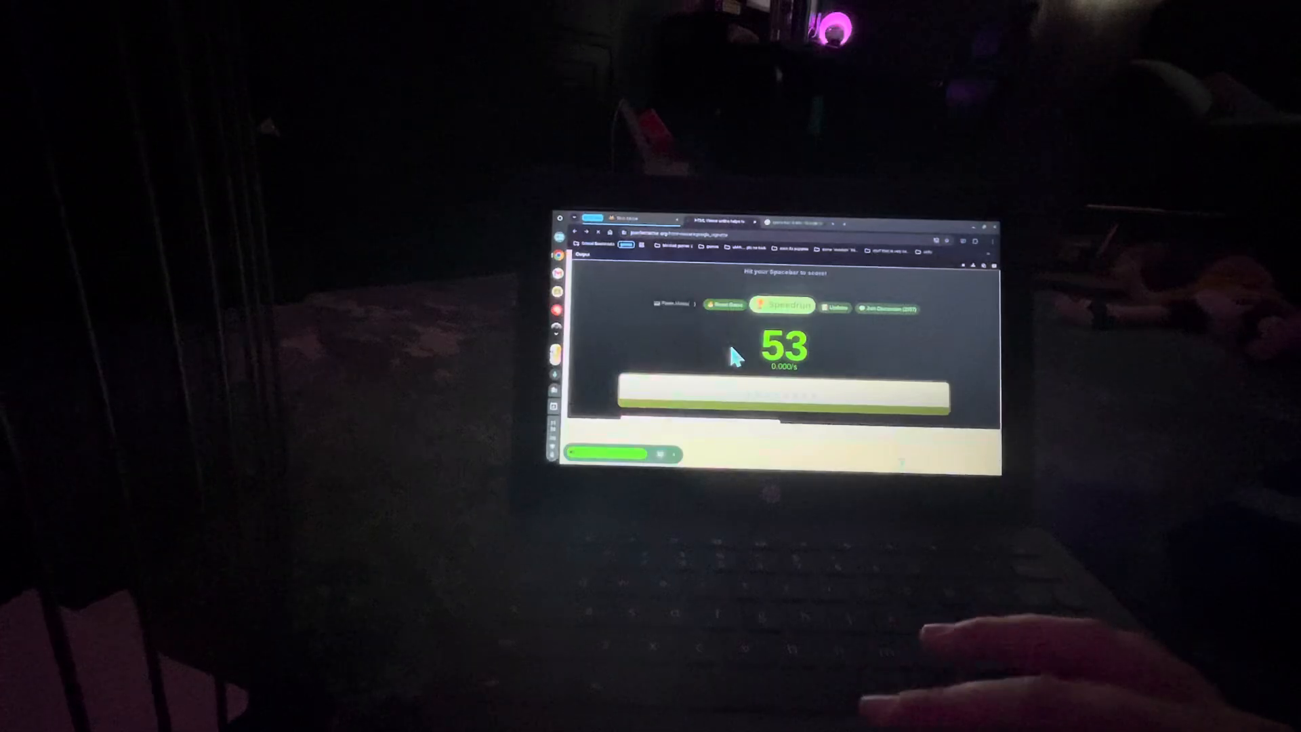
key("space")
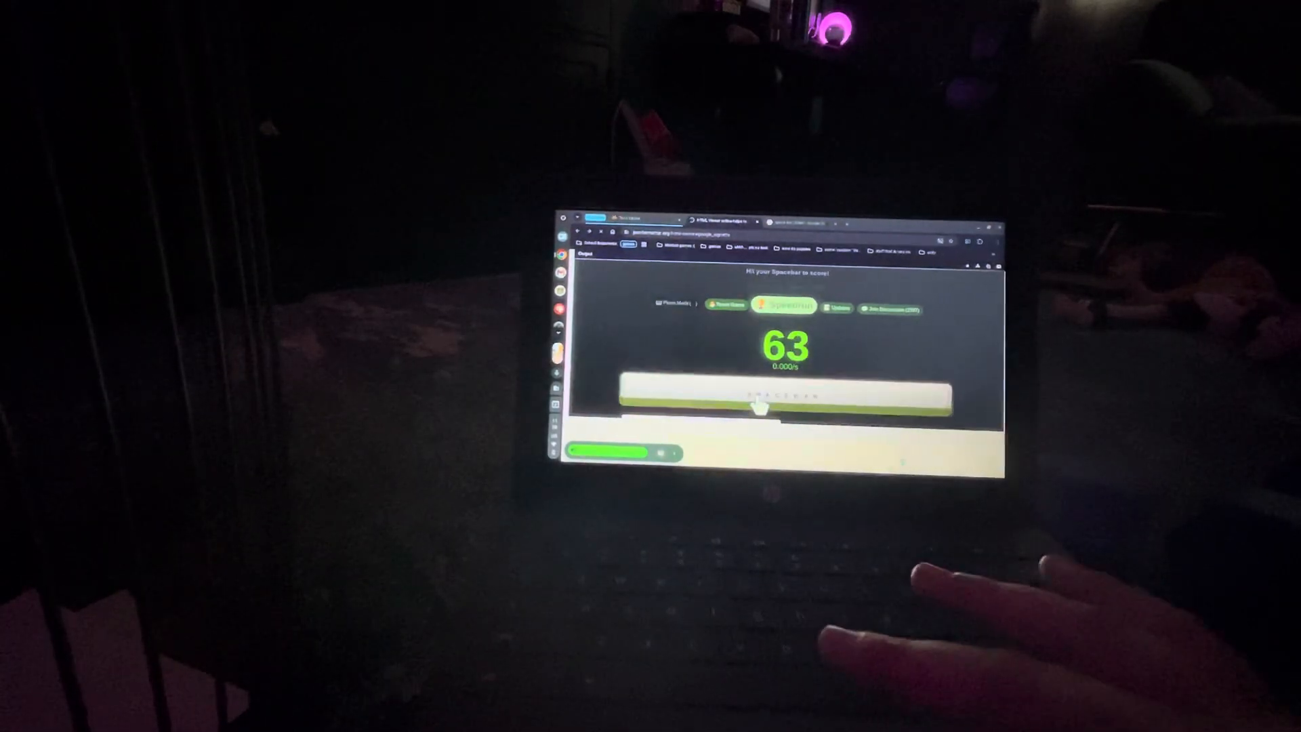
key("space")
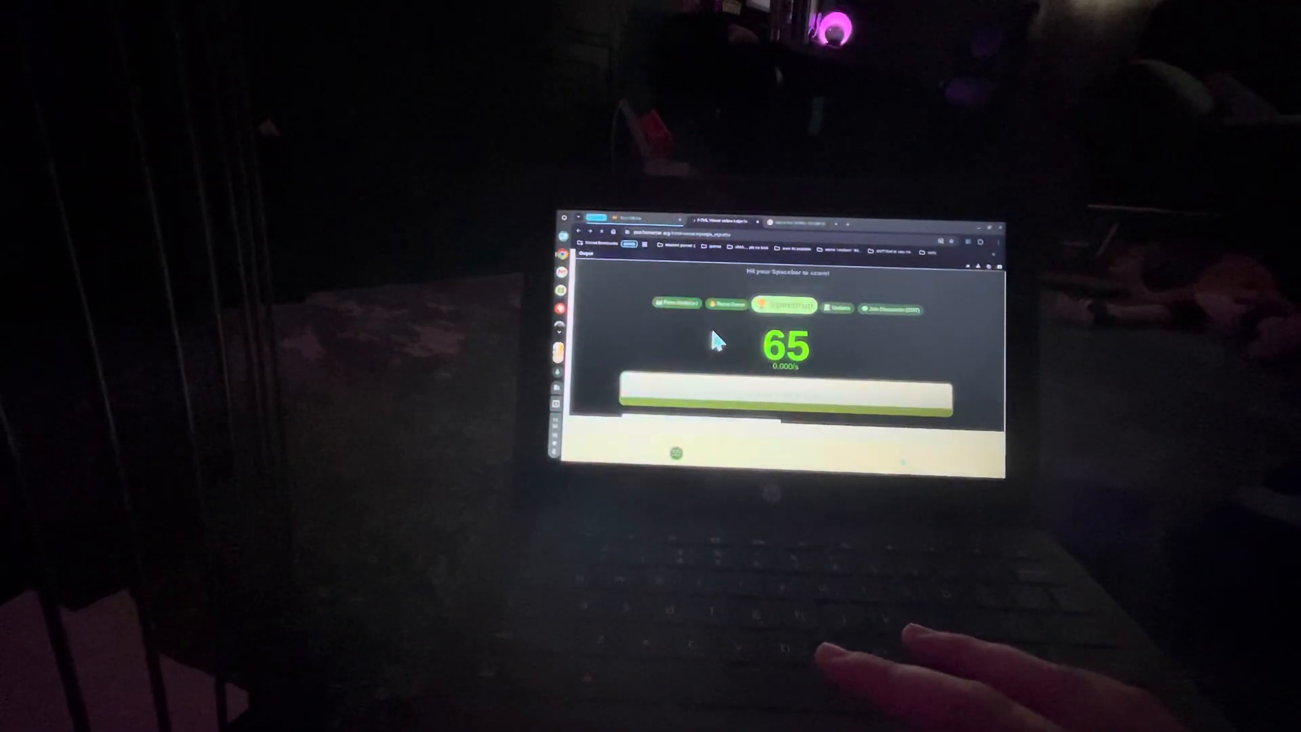
key("space")
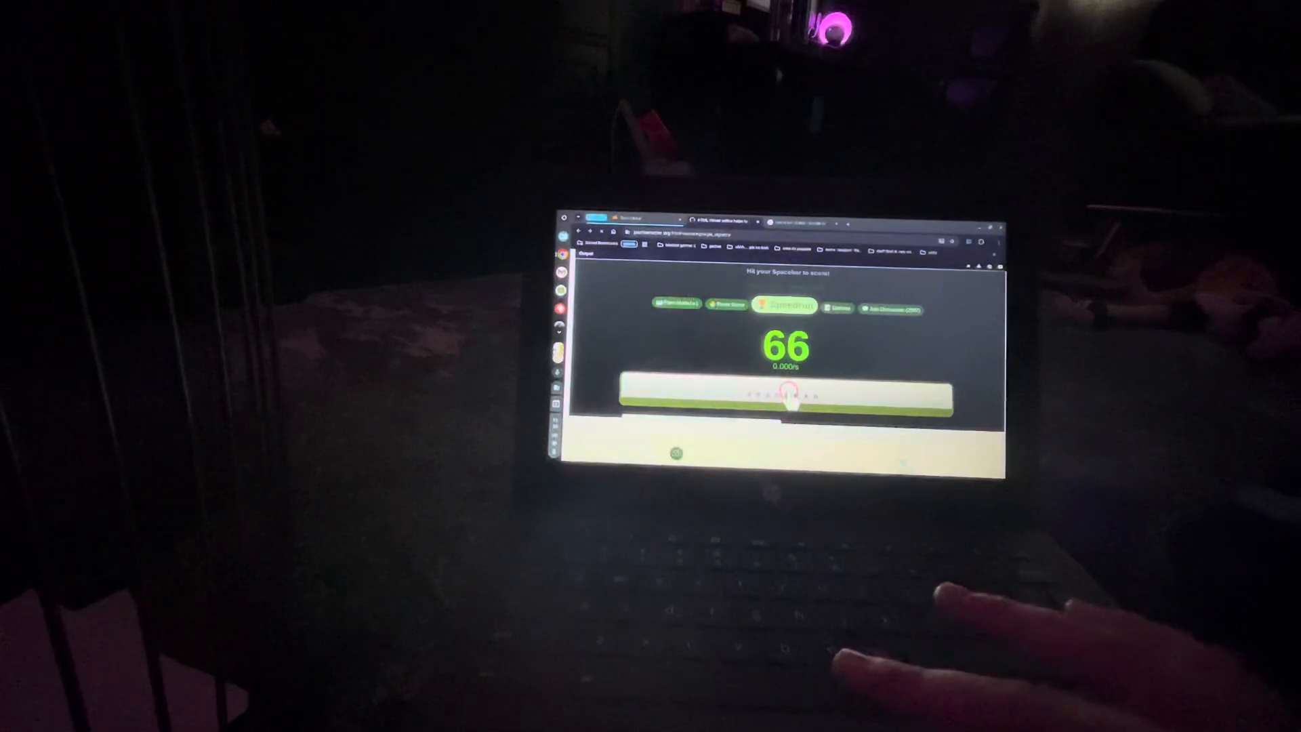
key("space")
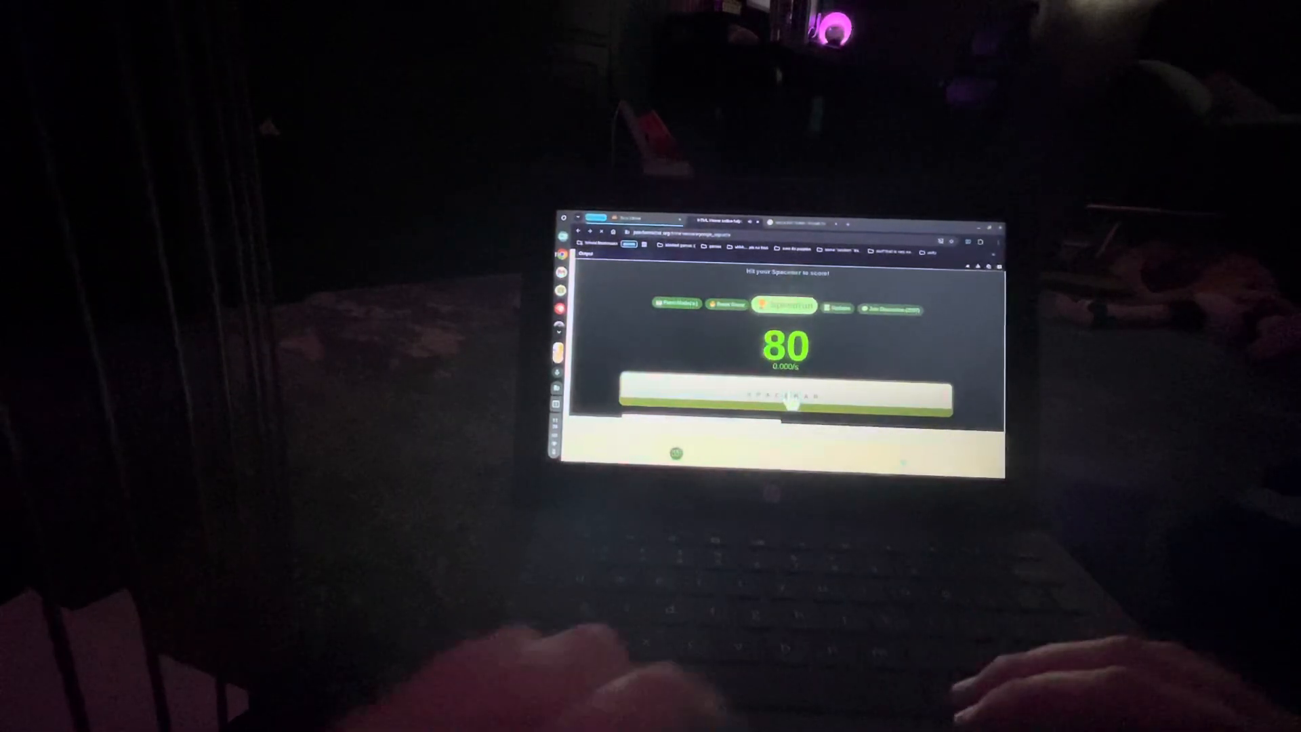
key("space")
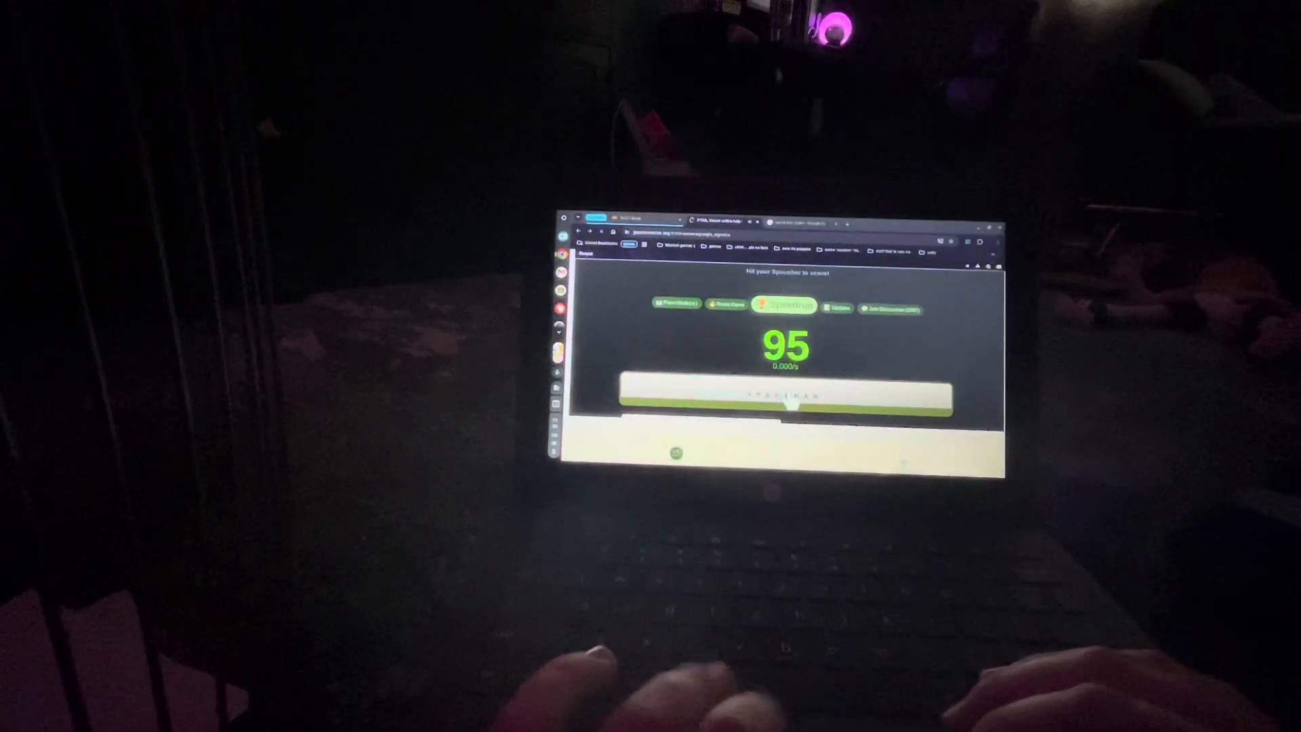